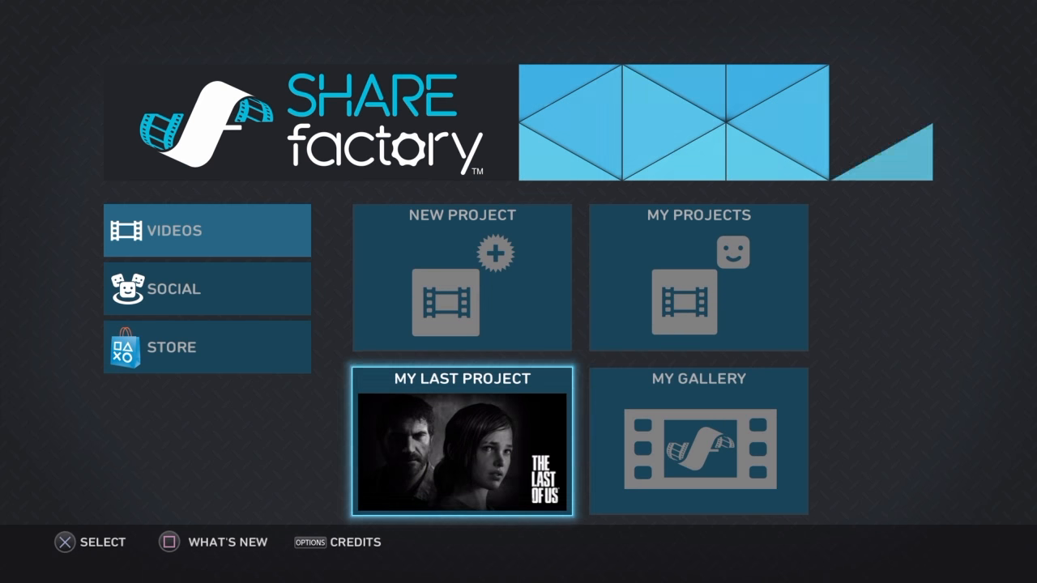
Open My Last Project and browse the Choose Clips library to add a clip.
left_click(462, 441)
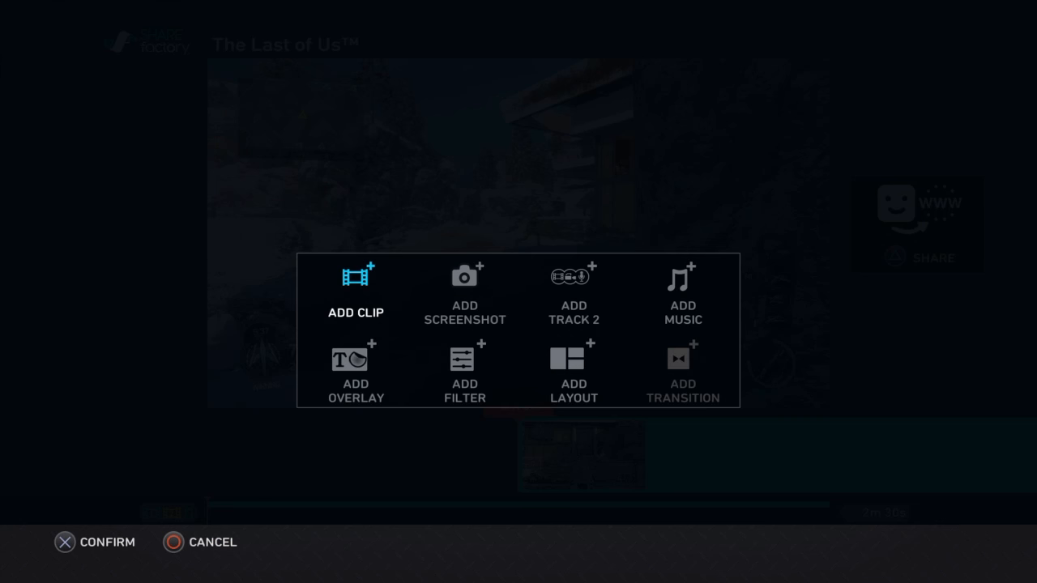
left_click(357, 275)
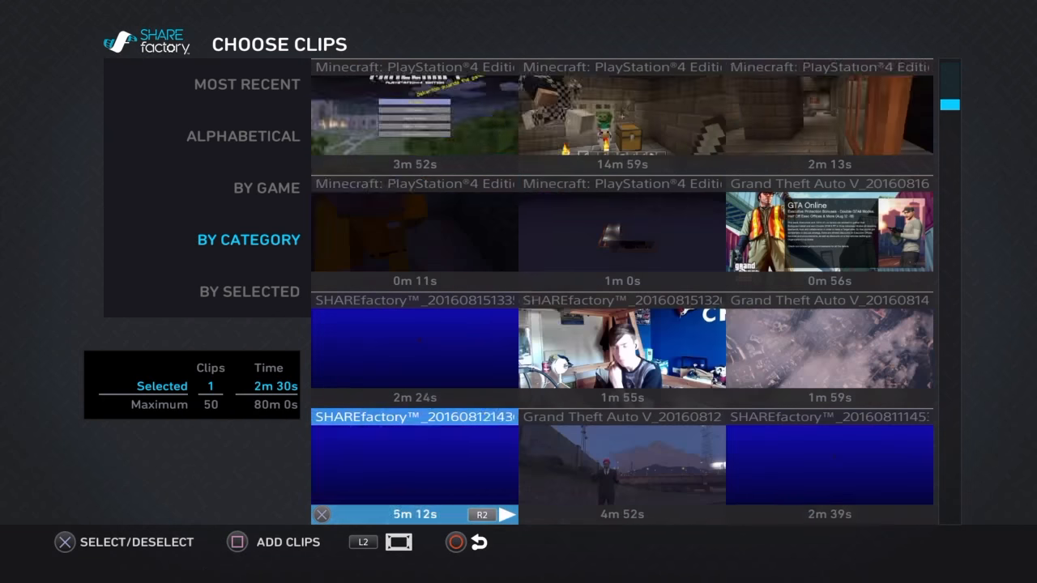
scroll("down", 3)
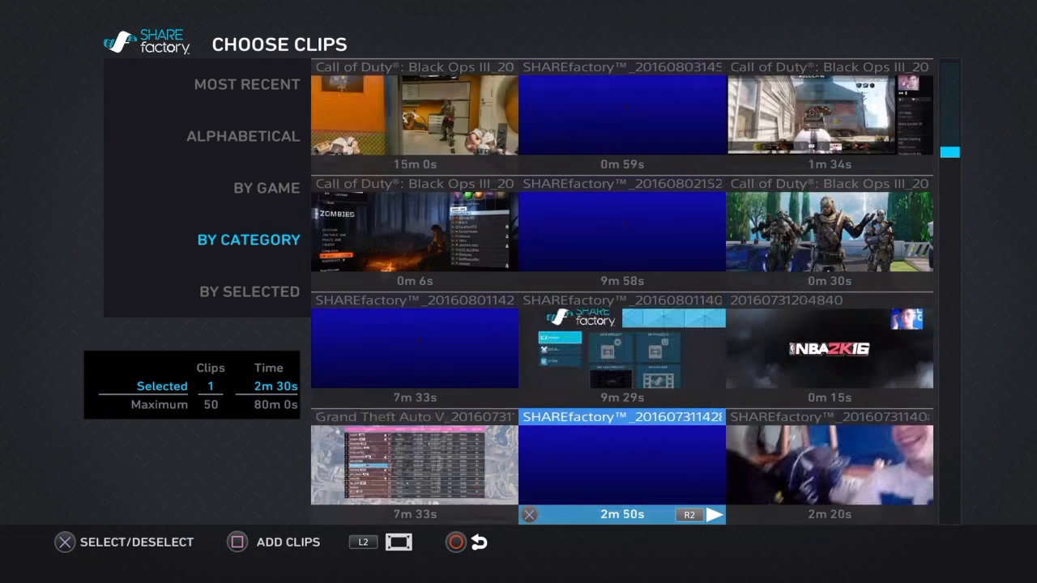
scroll("down", 3)
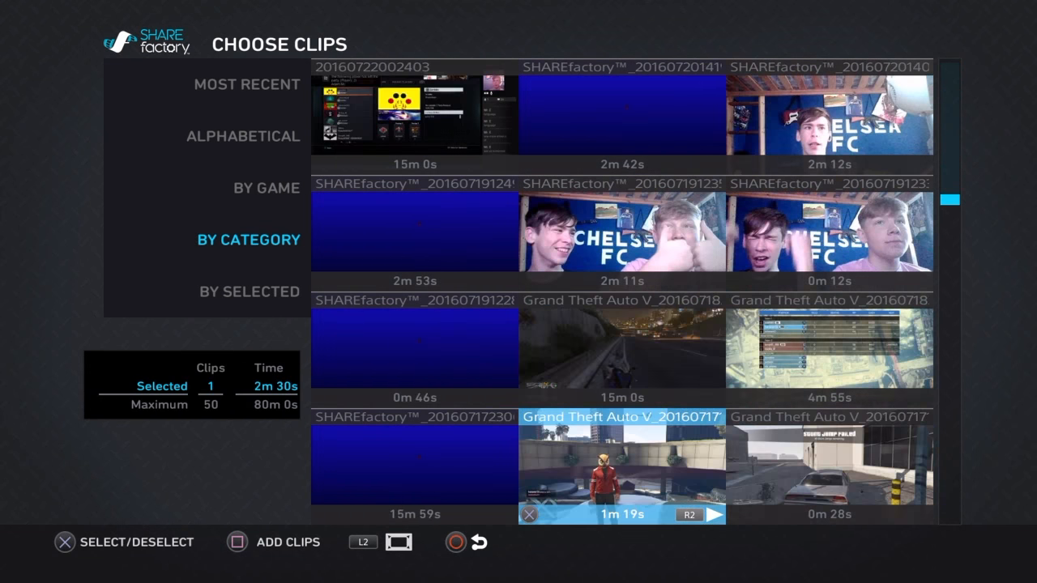
scroll("down", 3)
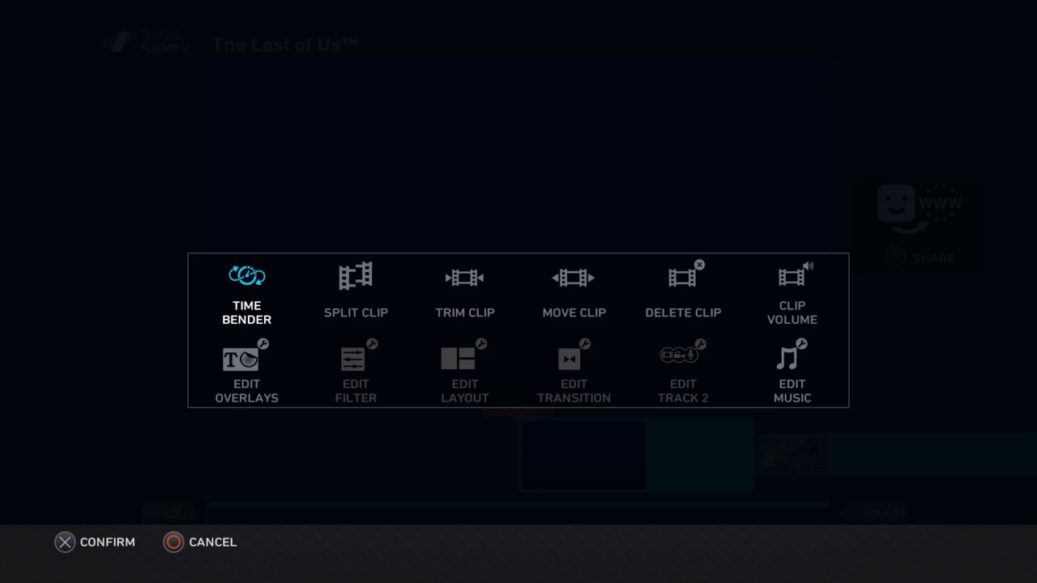
Set the intro clip's volume to 132% and pause playback on the timeline.
left_click(791, 291)
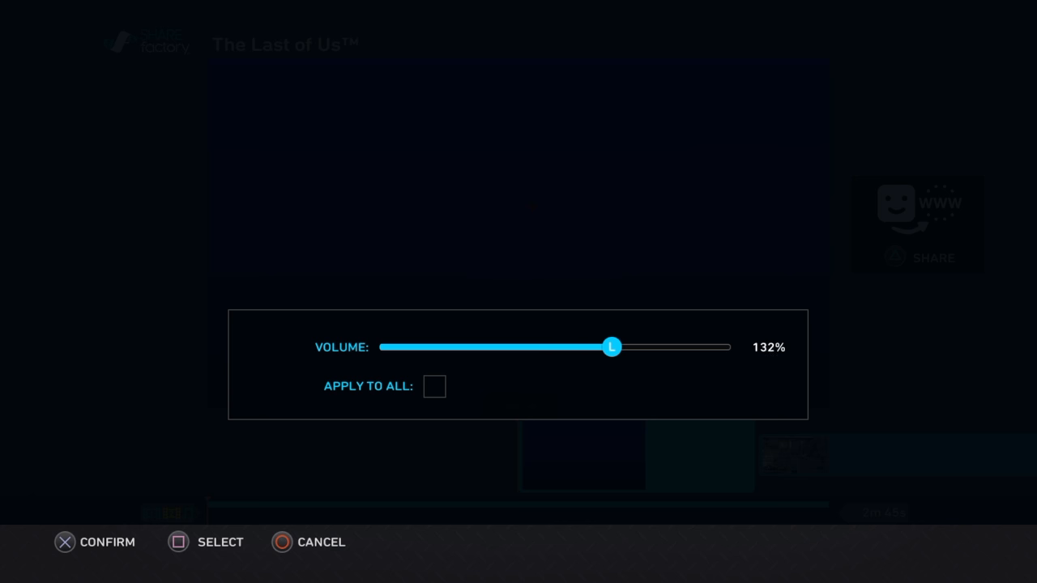
left_click(64, 541)
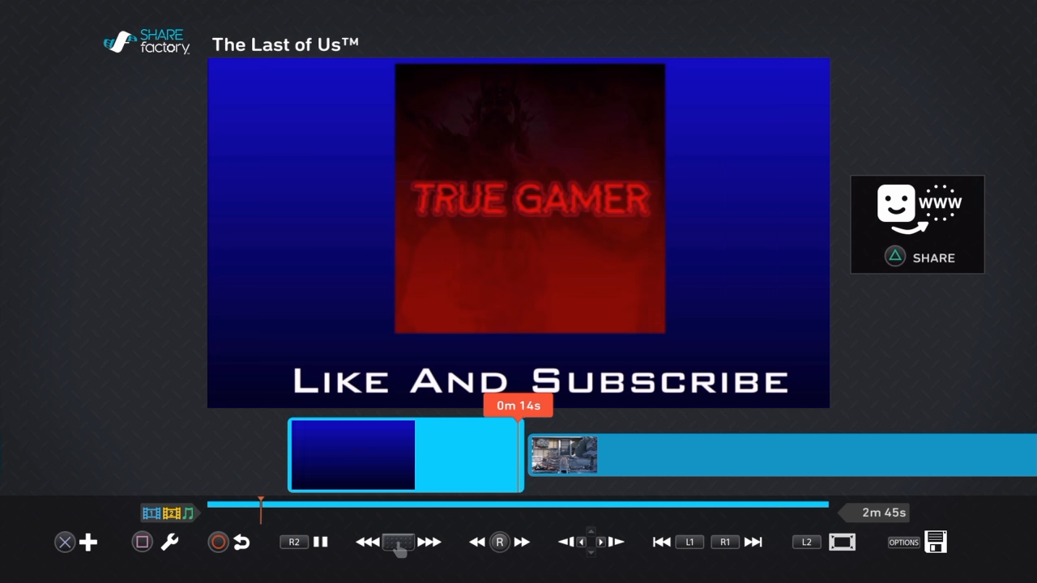
left_click(661, 541)
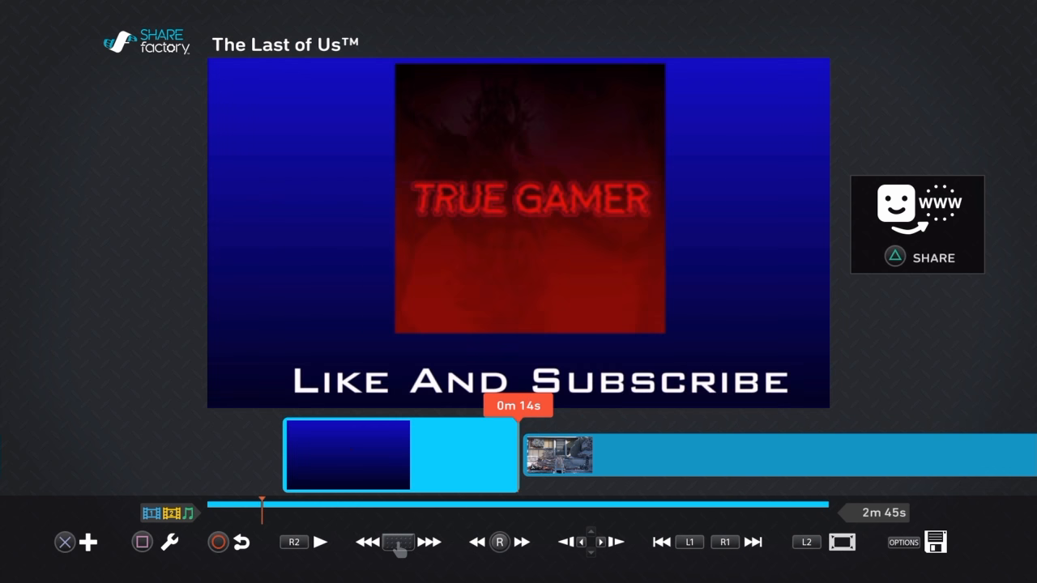
Move to 0m 15s in the gameplay clip and bring up the clip edit menu.
left_click(321, 541)
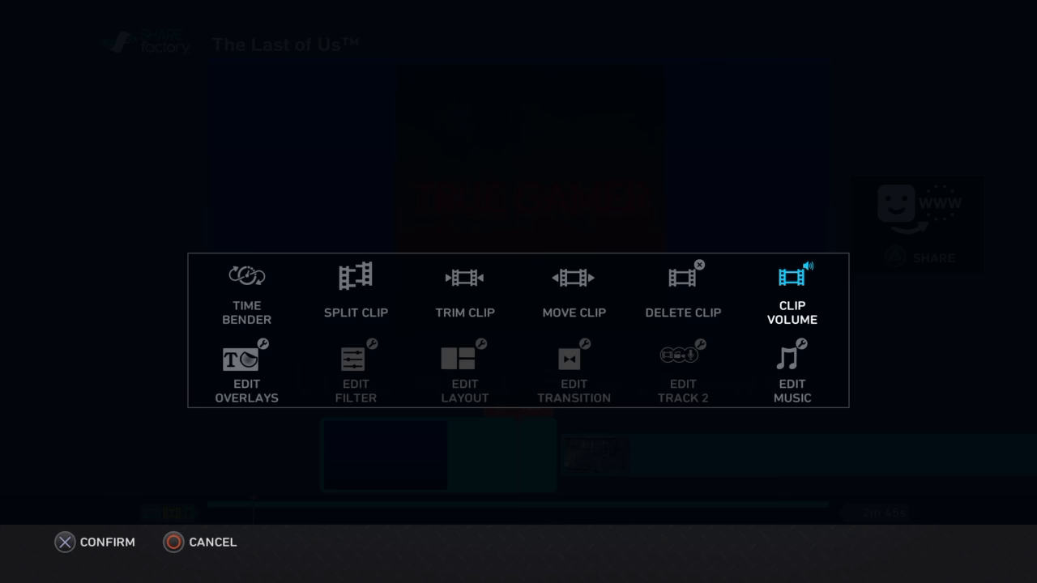
left_click(356, 292)
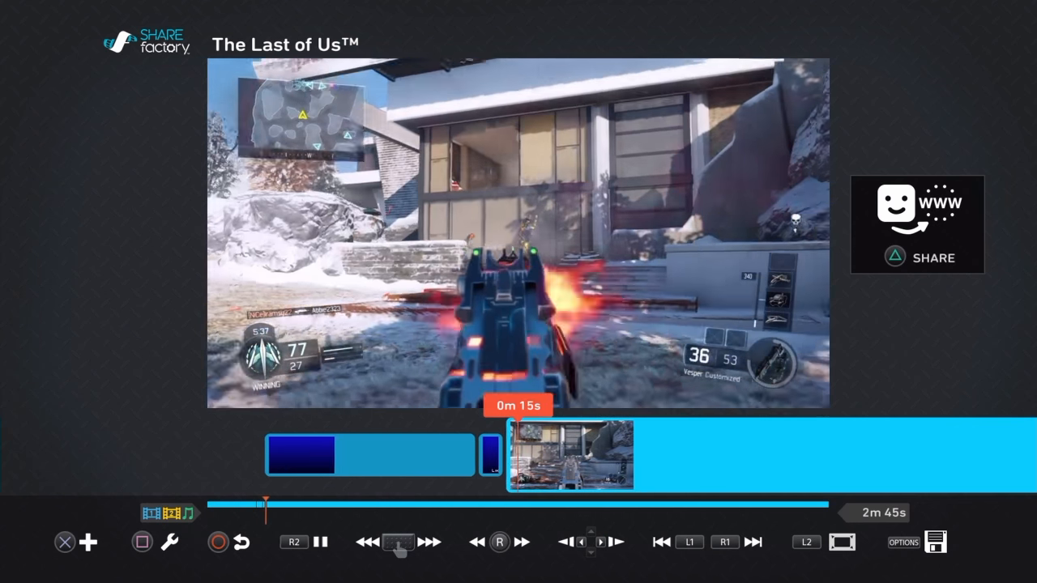
left_click(321, 542)
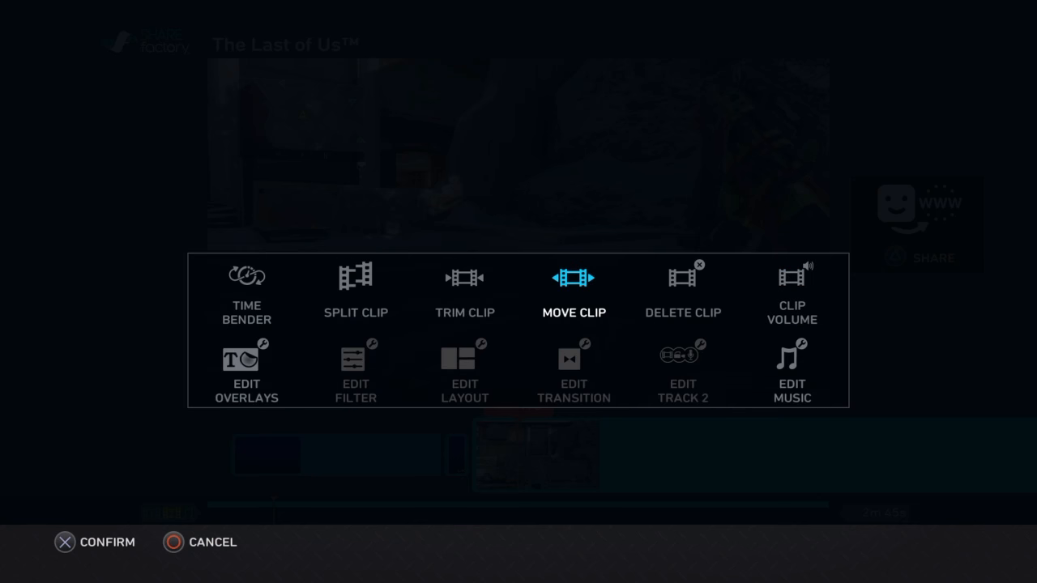
Split the gameplay clip at 0m 17s and jump back toward the intro clip.
left_click(356, 291)
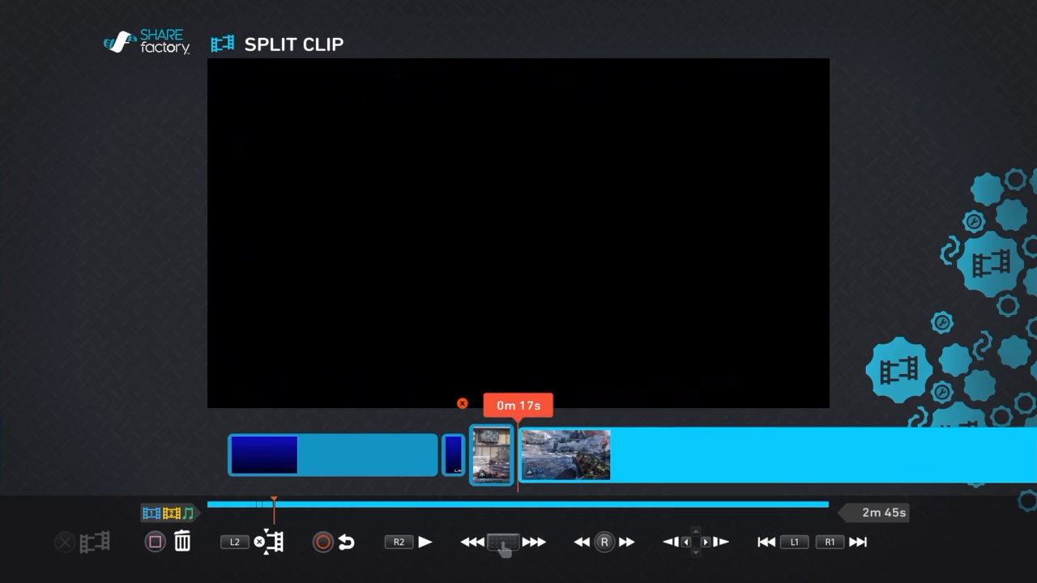
left_click(269, 541)
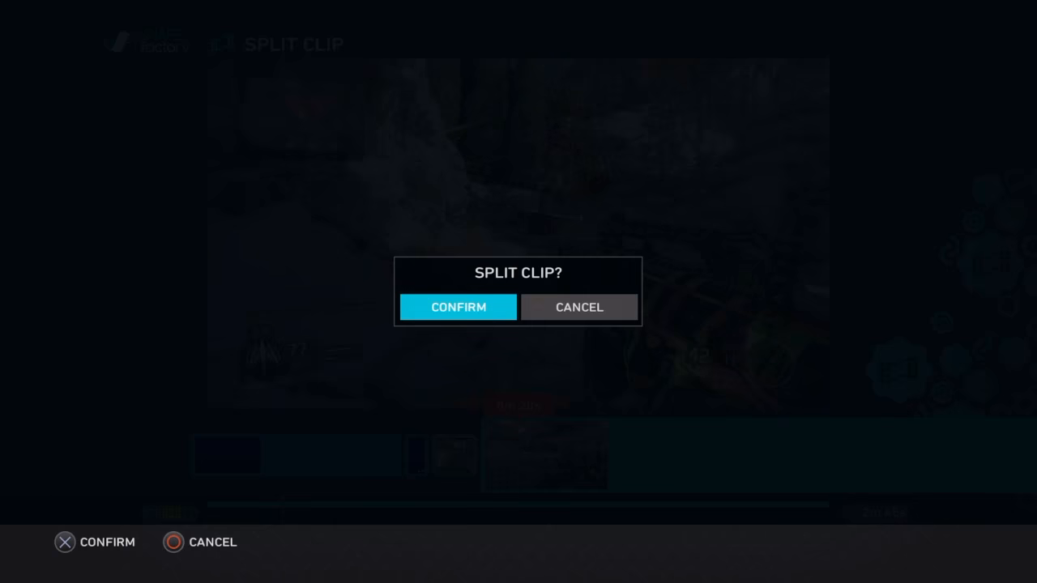
left_click(457, 308)
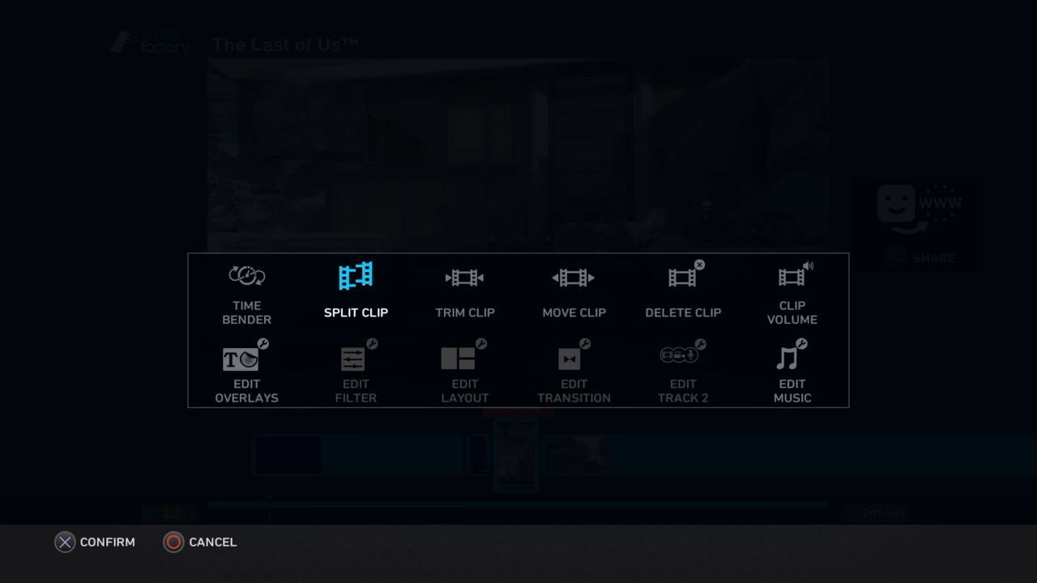
left_click(356, 292)
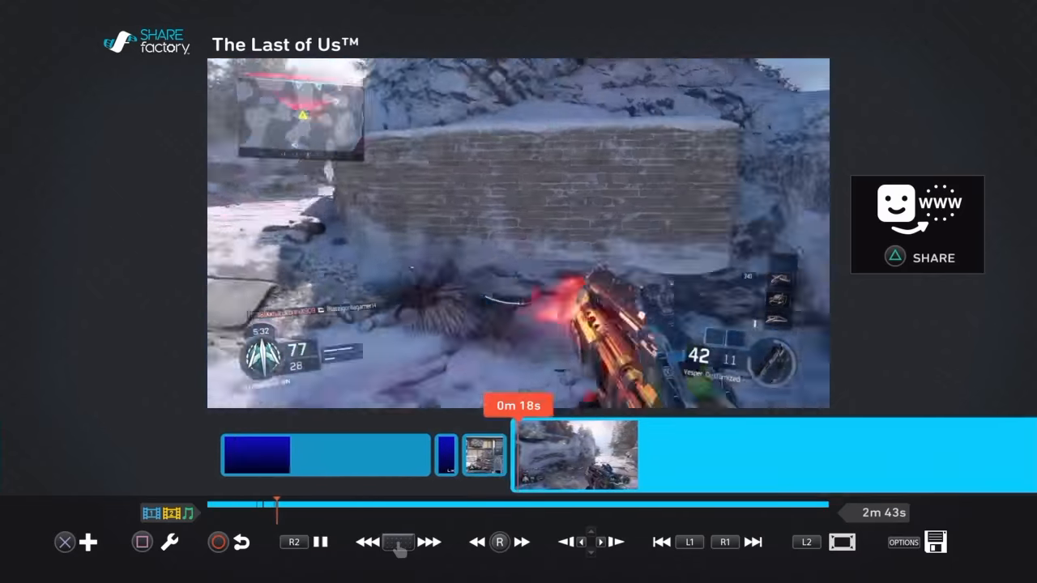
left_click(321, 541)
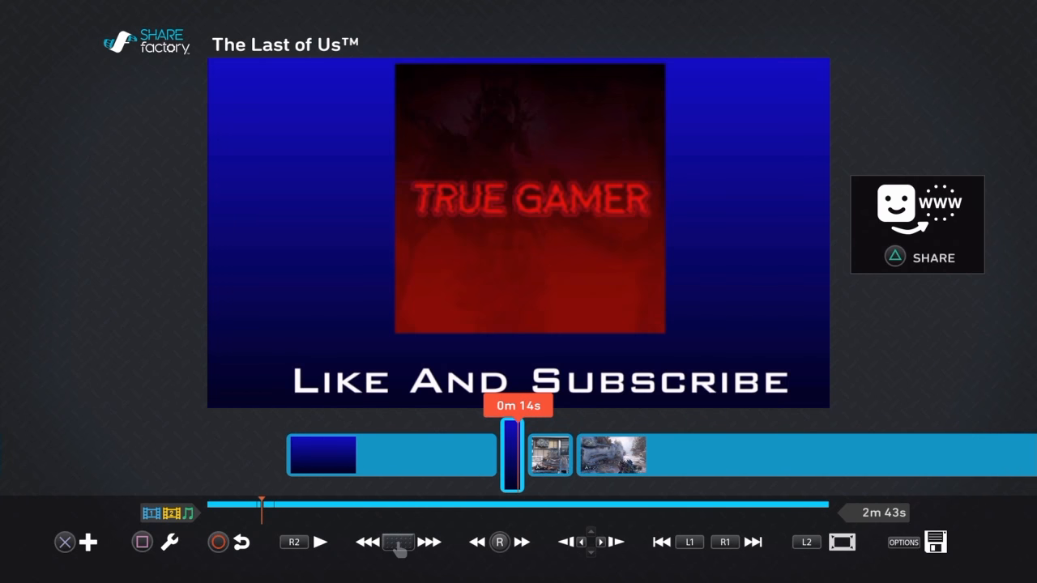
Add a background music track from the Most Recent list.
left_click(84, 542)
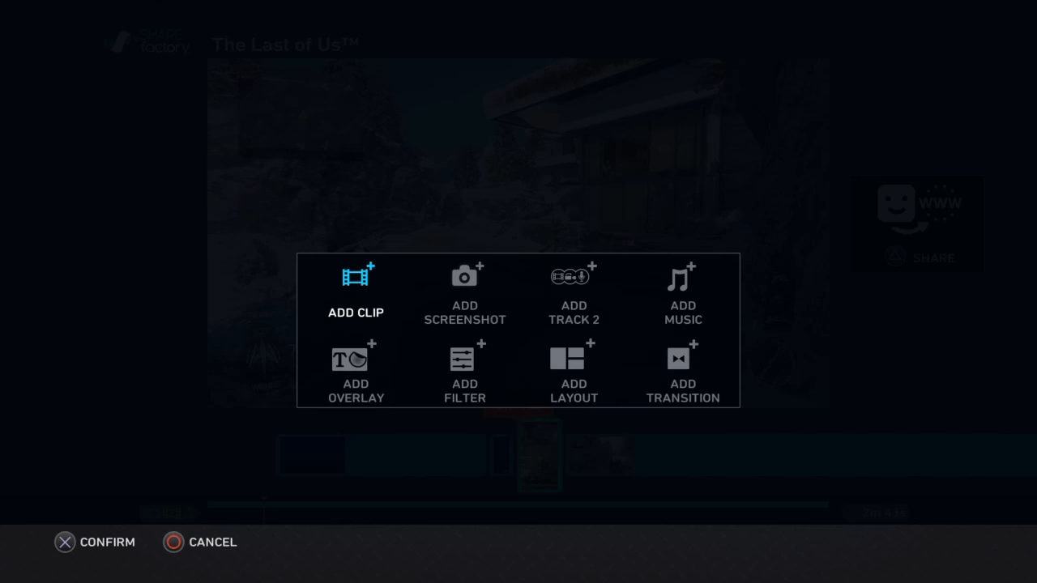
left_click(683, 292)
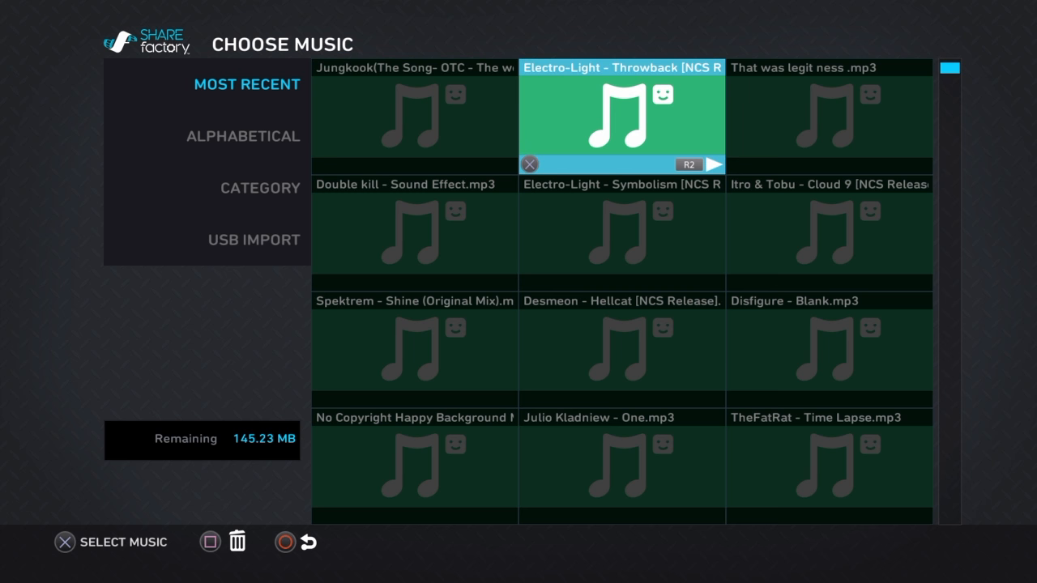
scroll("down", 3)
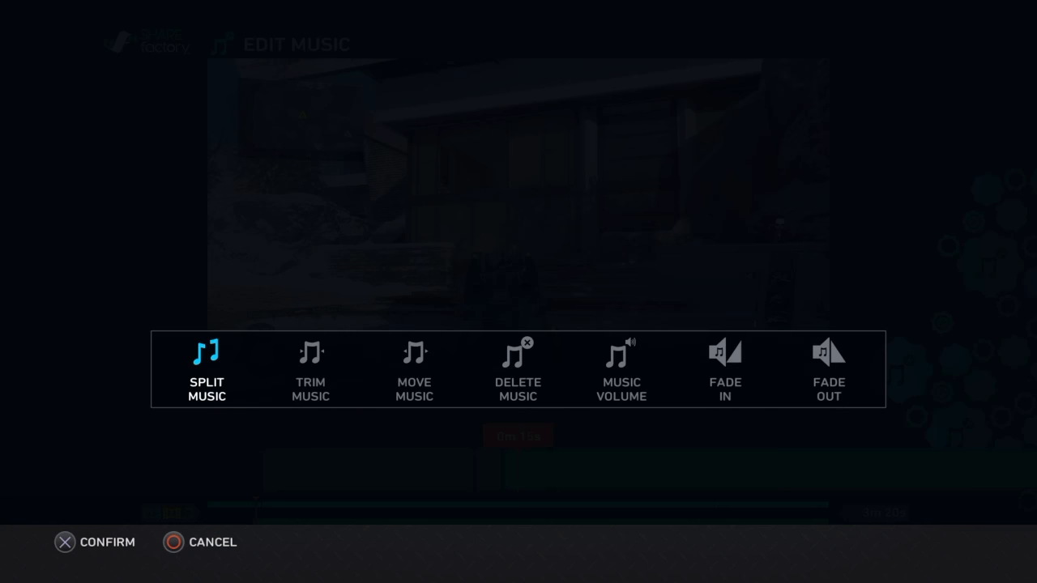
Lower the music volume from 22% down to about 13%.
left_click(622, 369)
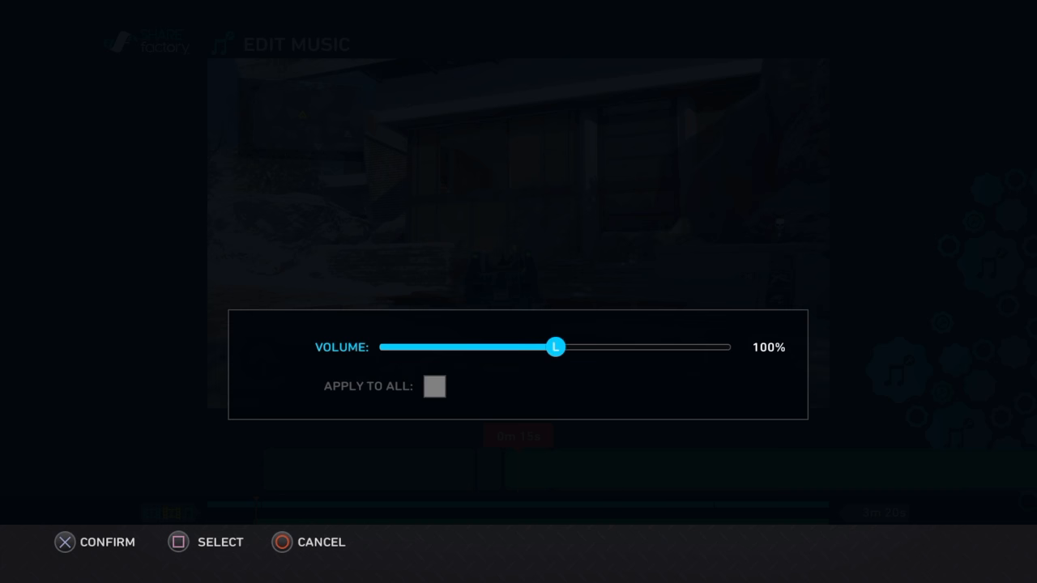
left_click_drag(555, 347, 420, 347)
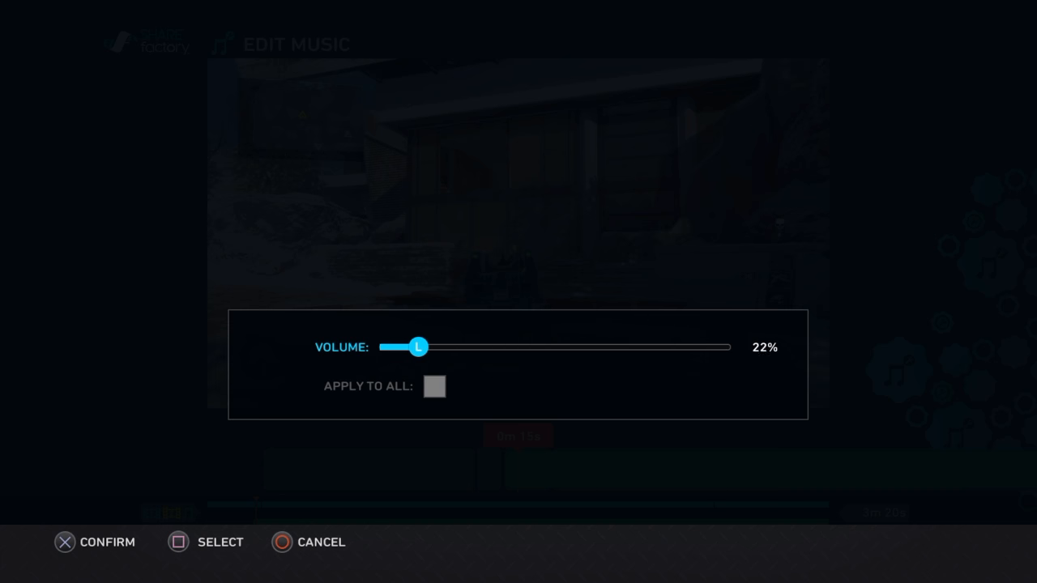
left_click_drag(418, 347, 402, 347)
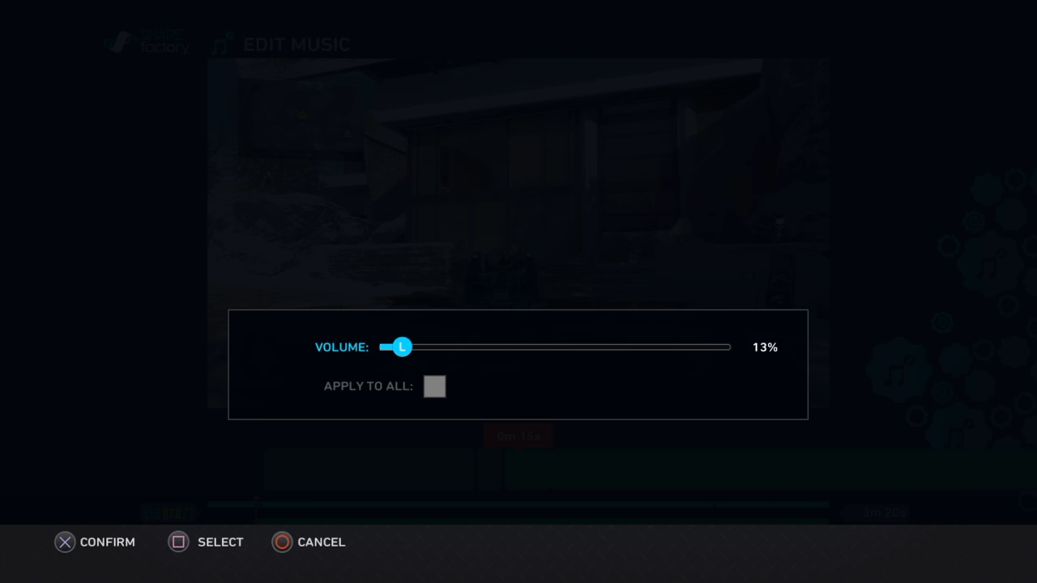
left_click_drag(402, 346, 387, 347)
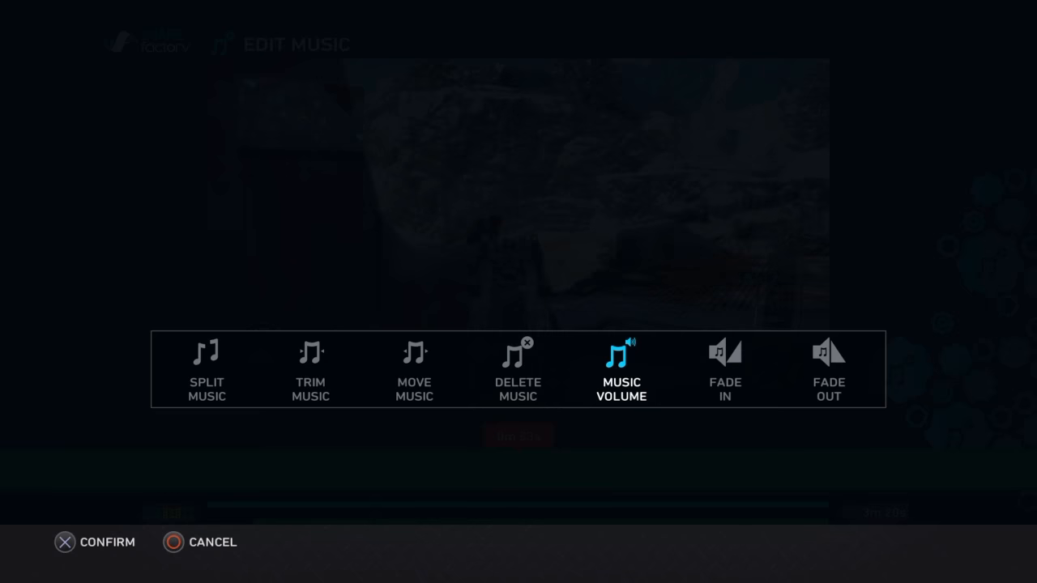
Split the music track, confirm it, and start trimming the clip.
left_click(207, 370)
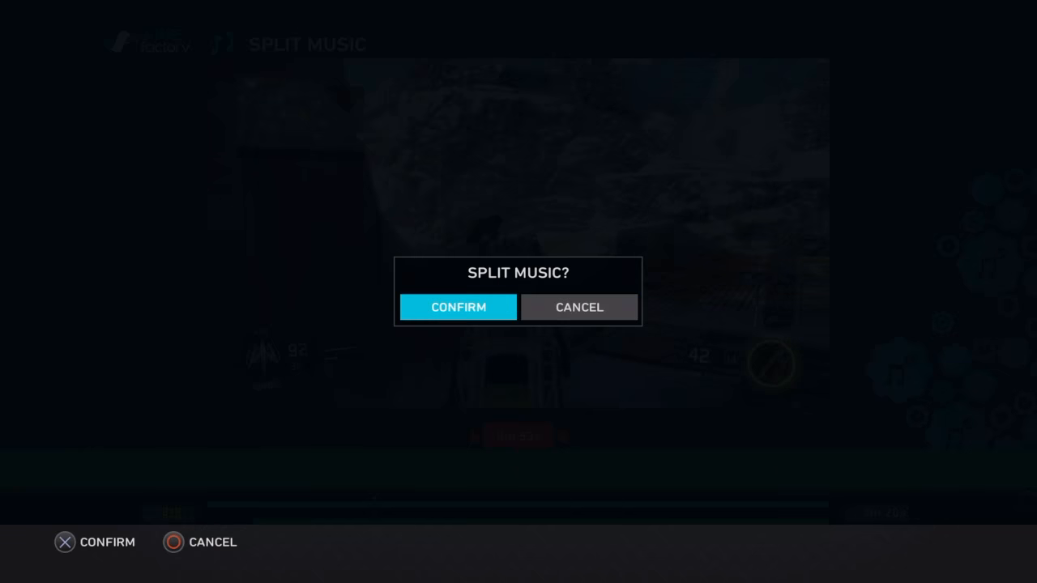
left_click(457, 308)
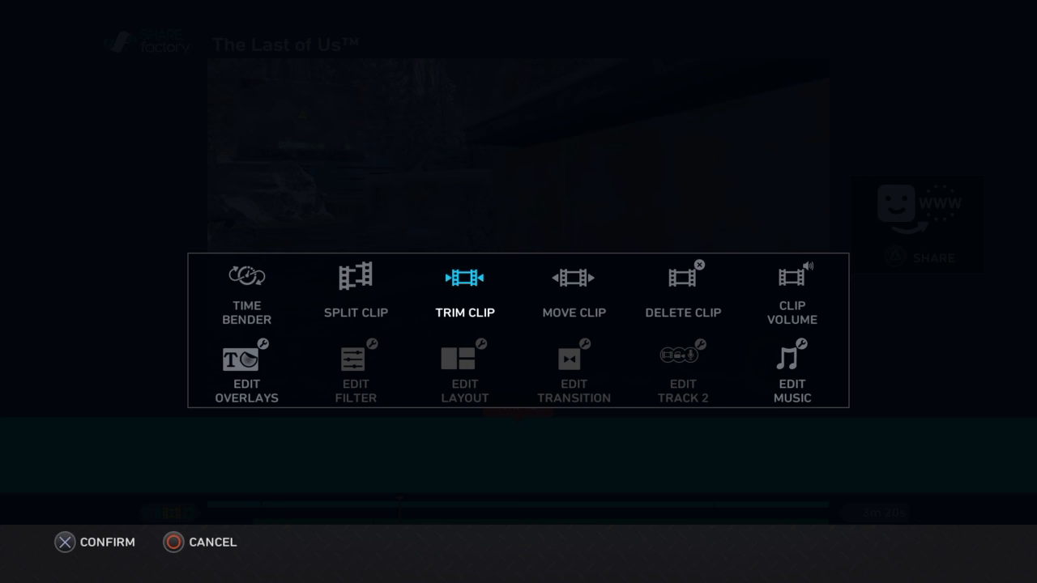
left_click(791, 284)
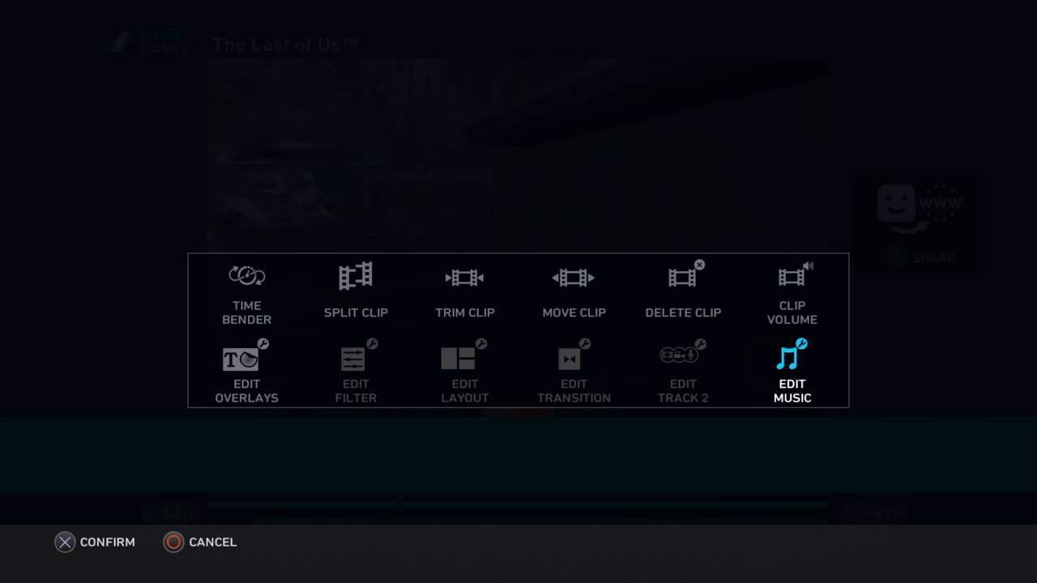
Set the background music volume to 22%.
left_click(791, 369)
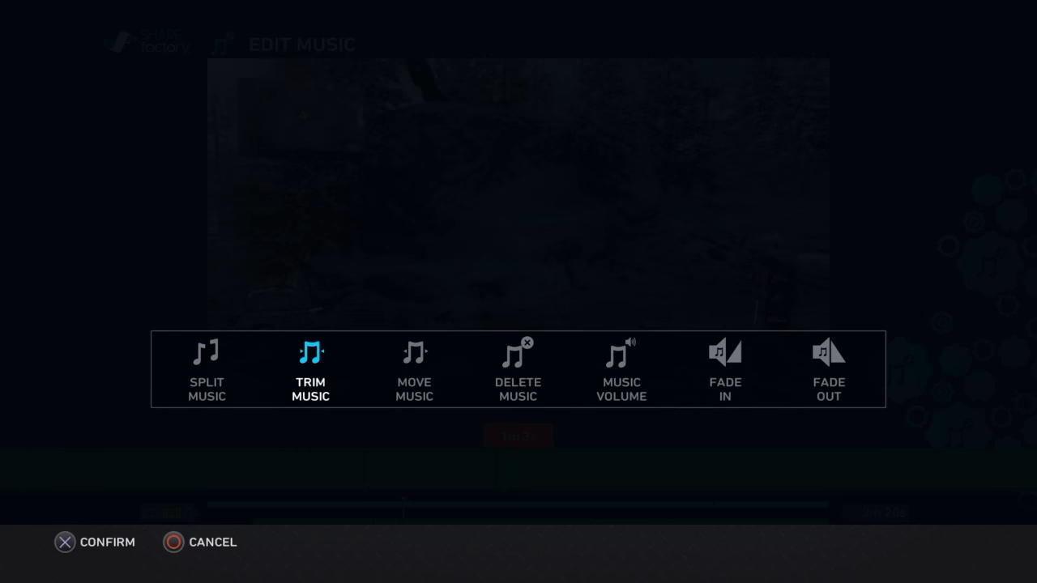
left_click(622, 370)
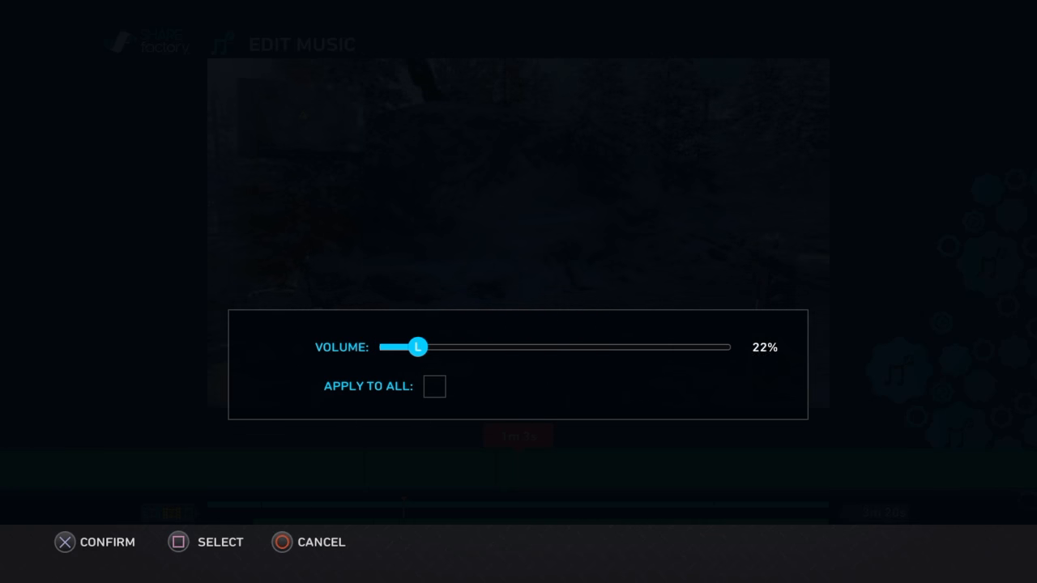
left_click_drag(418, 346, 602, 347)
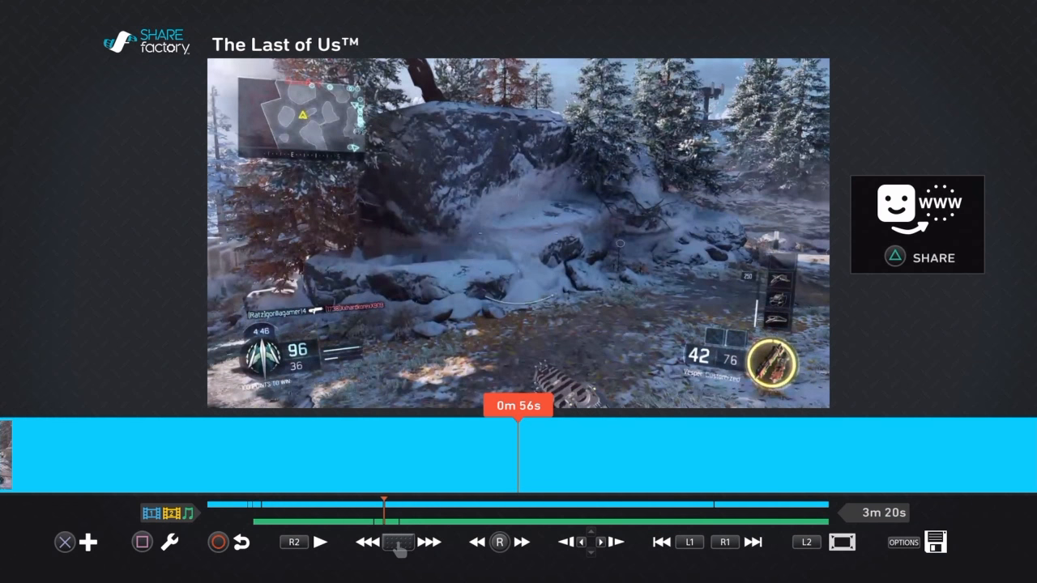
Scrub back to around 0m 49s, preview playback, and pause it.
left_click(319, 542)
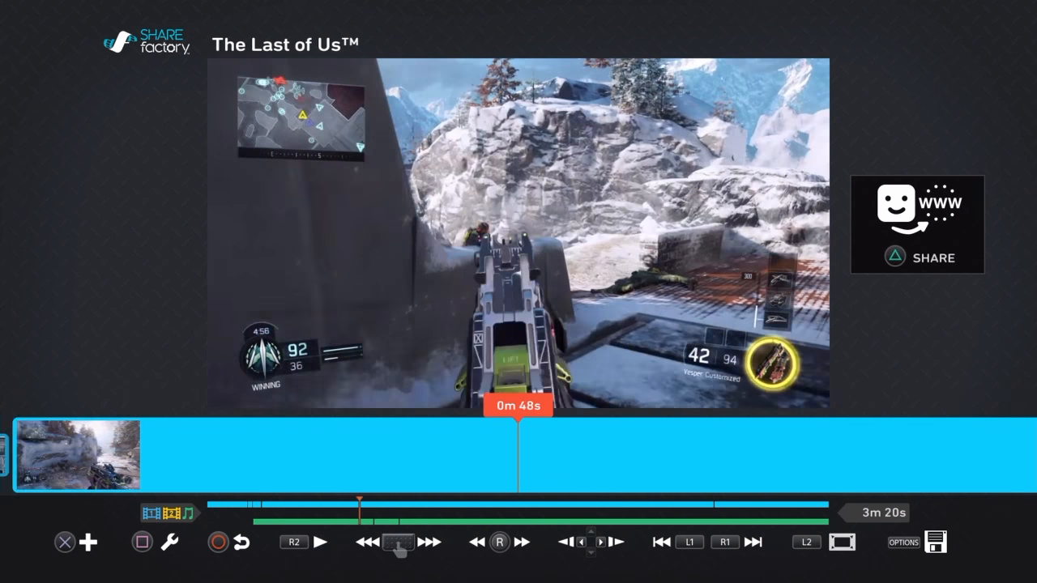
left_click(295, 541)
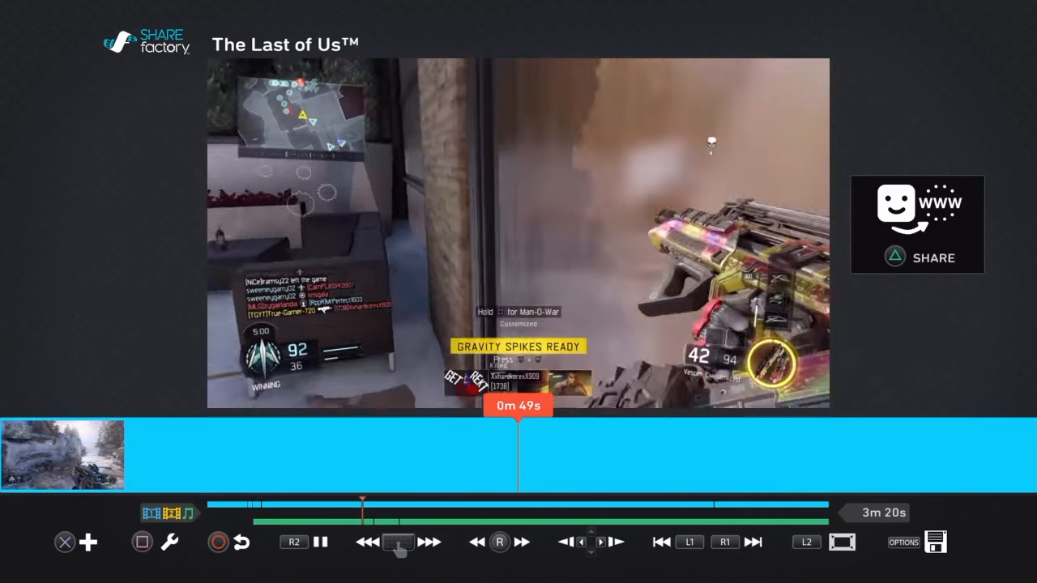
left_click(320, 541)
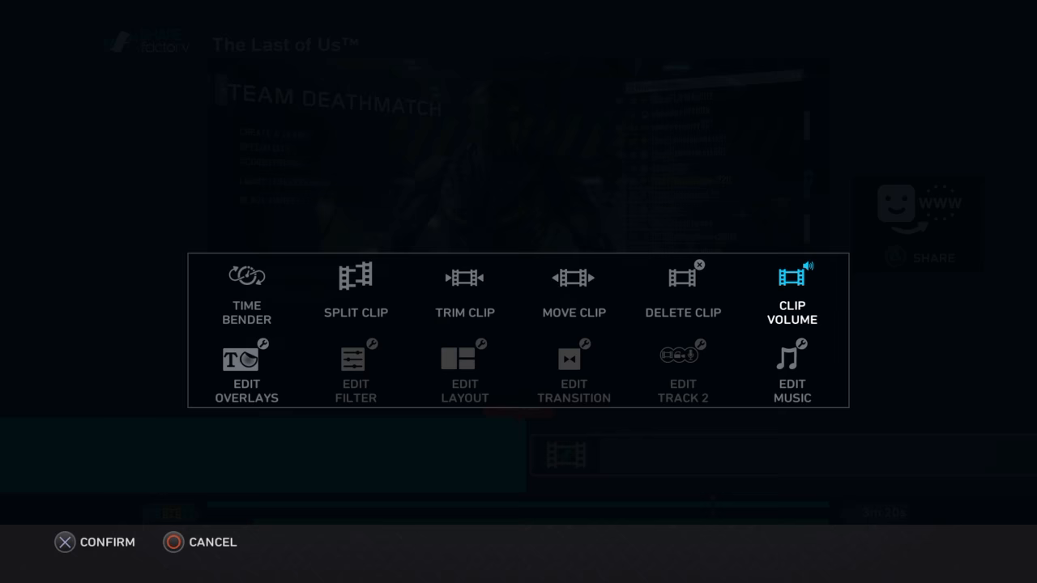
Split the background music at the current point.
left_click(790, 371)
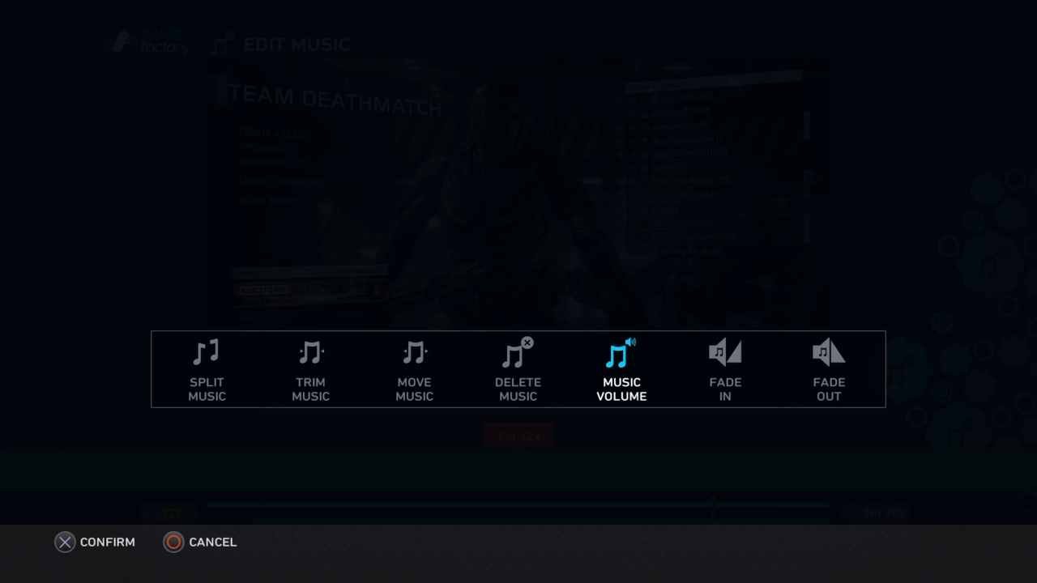
left_click(208, 371)
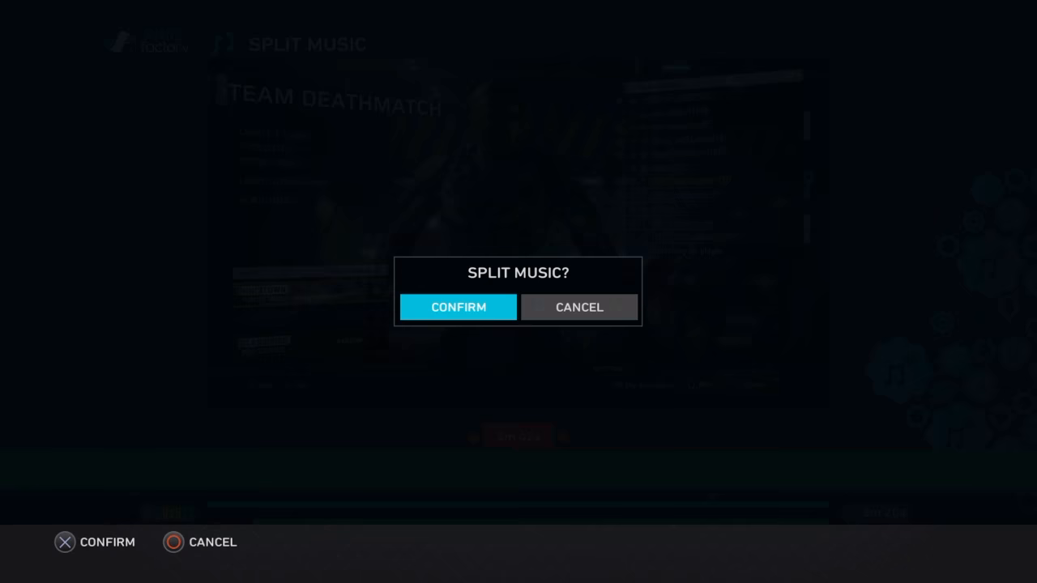
left_click(456, 307)
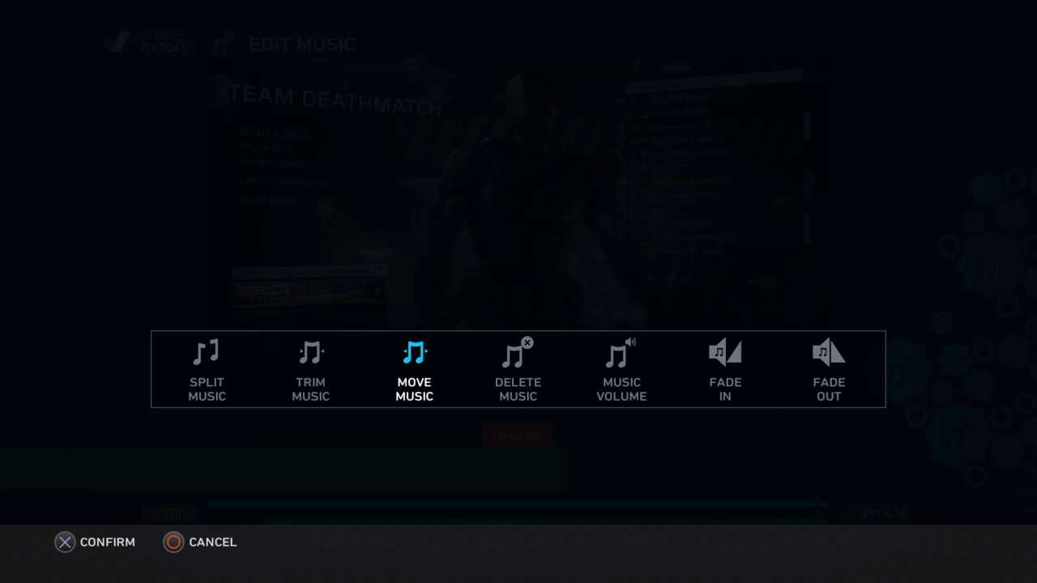
Give the music a 1.3-second fade and return to the timeline.
left_click(725, 369)
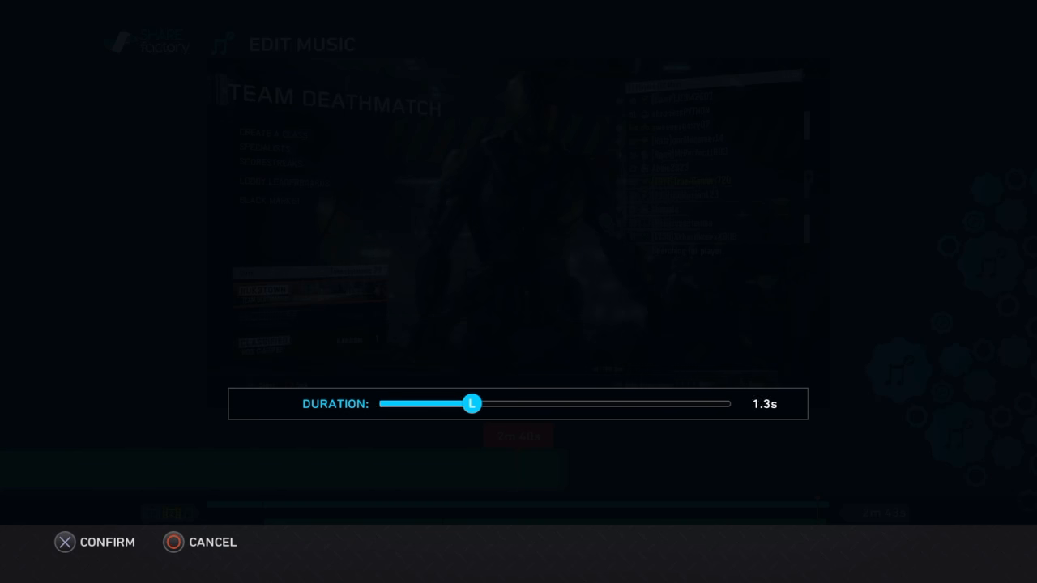
left_click(94, 542)
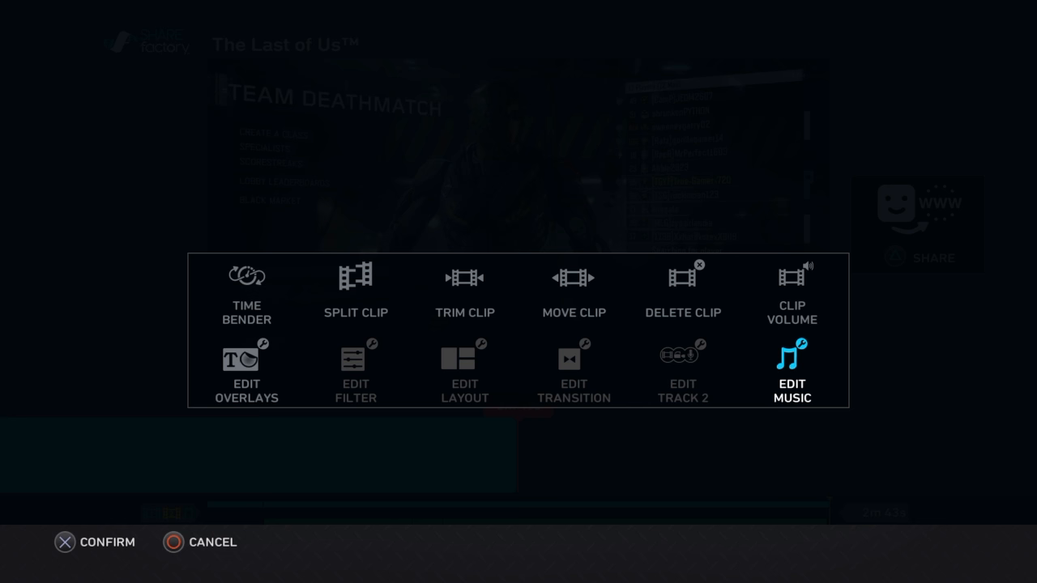
left_click(247, 356)
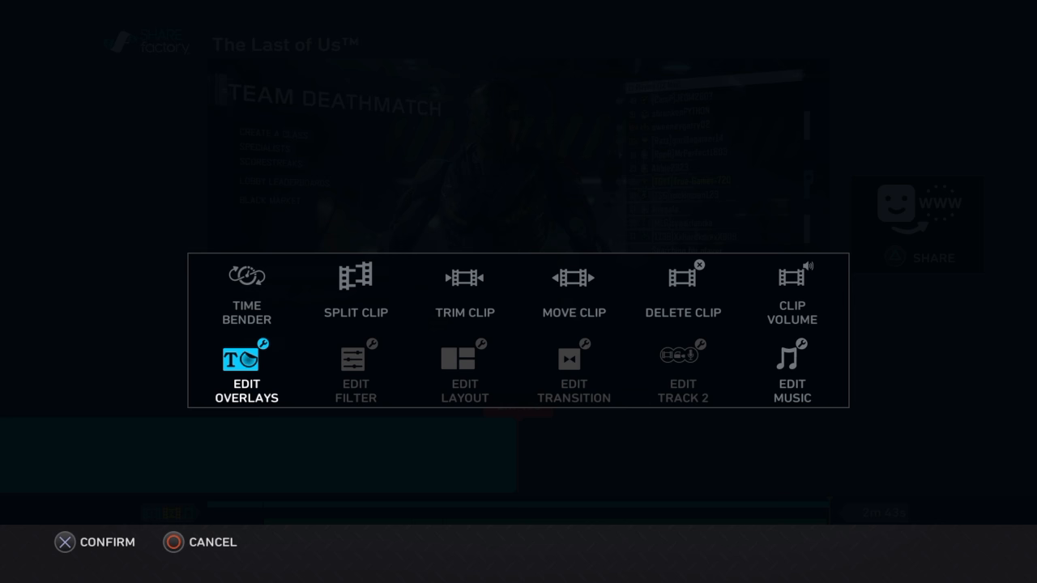
left_click(246, 371)
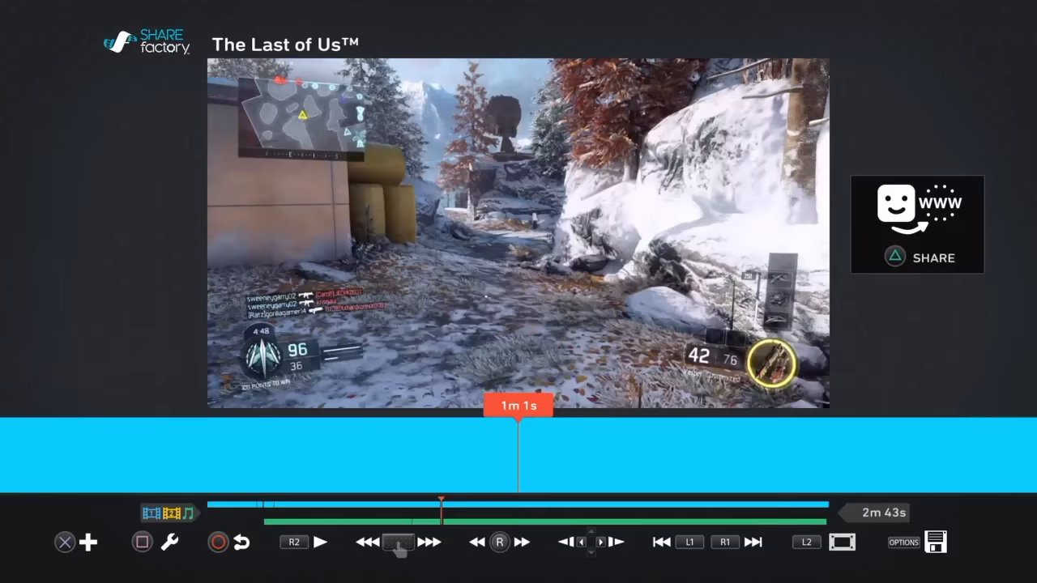
Add the TRUE GAMER sticker overlay with a 'like and SUBSCRIBE' title.
left_click(89, 541)
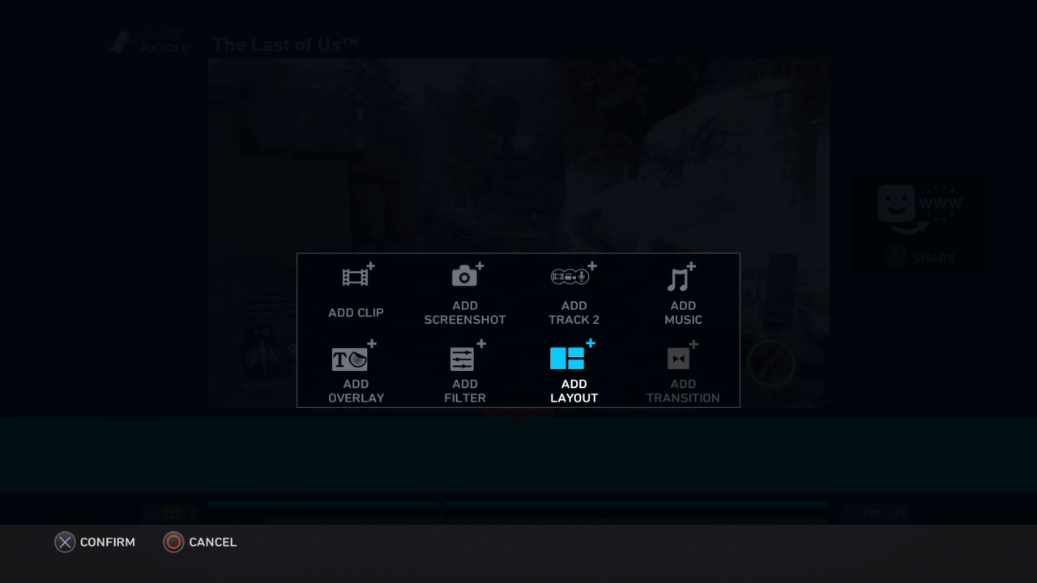
left_click(357, 370)
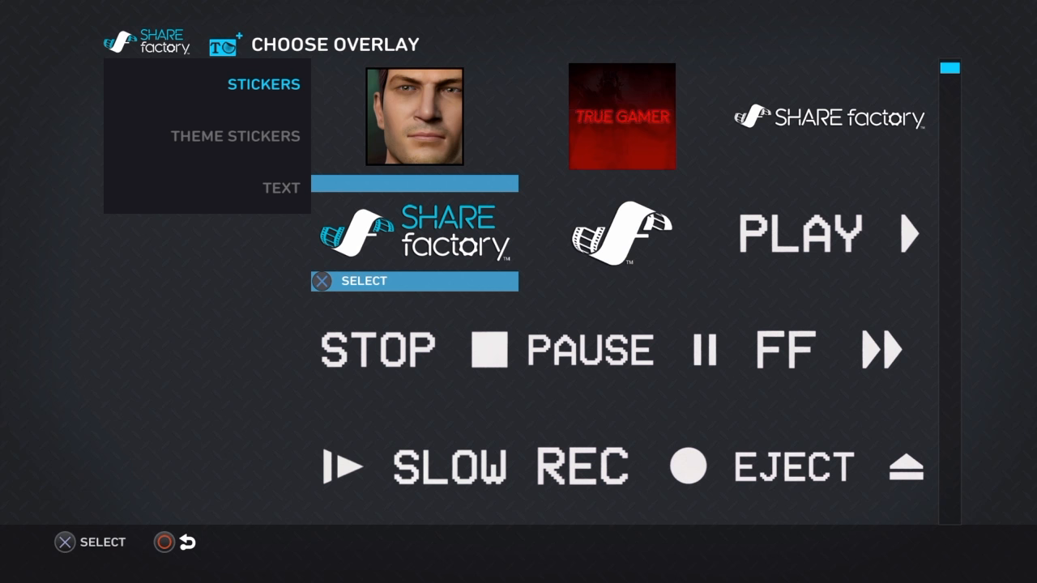
left_click(622, 116)
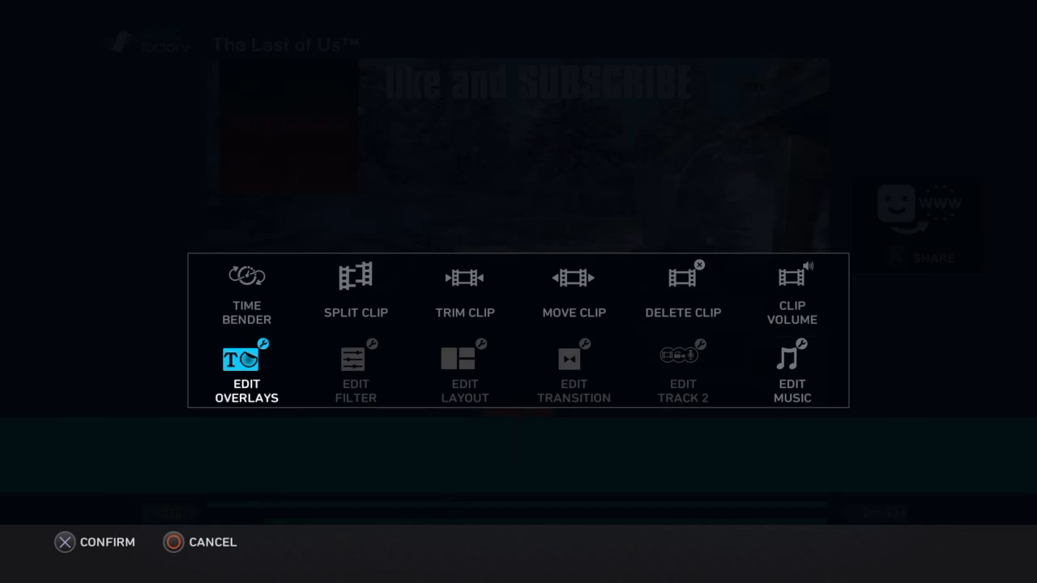
Set the background music volume to 60% and confirm.
left_click(791, 371)
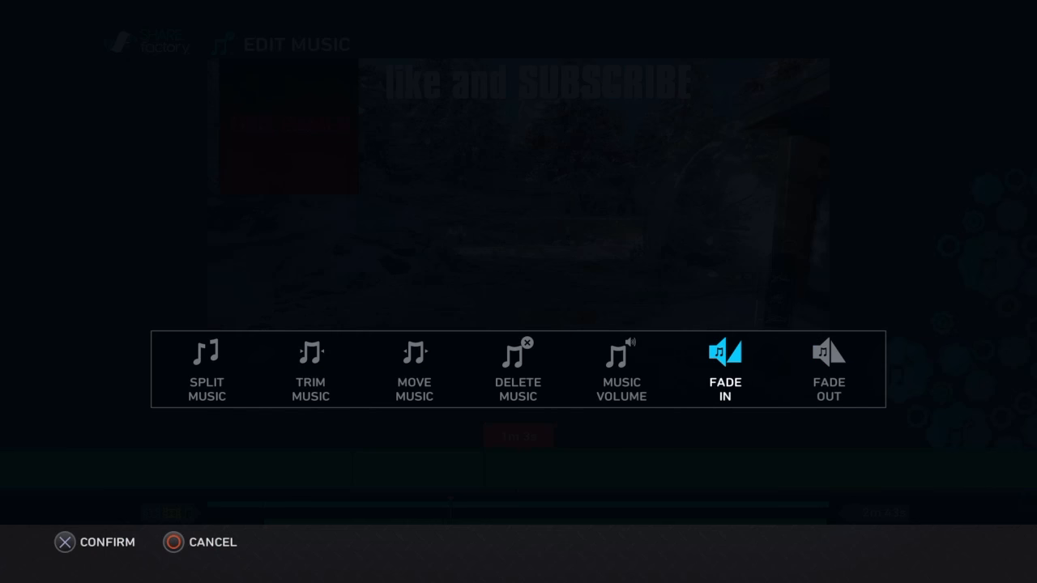
left_click(622, 370)
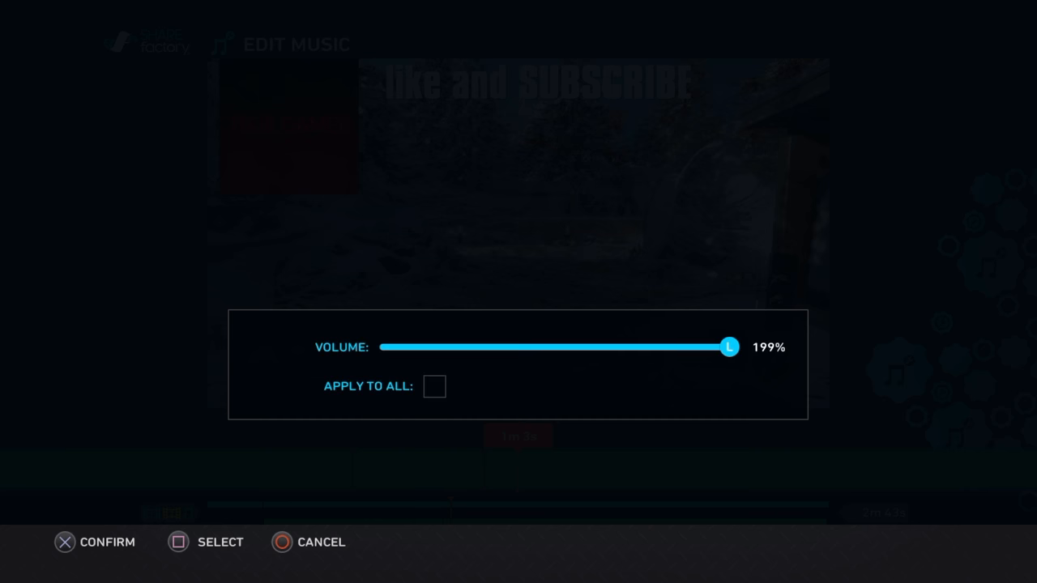
left_click_drag(728, 347, 486, 347)
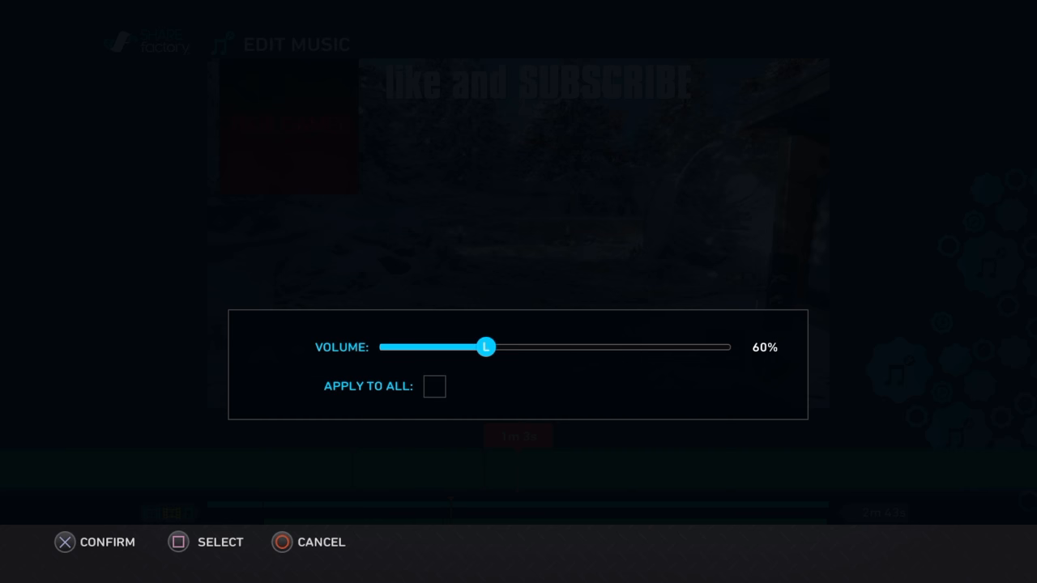
left_click(94, 541)
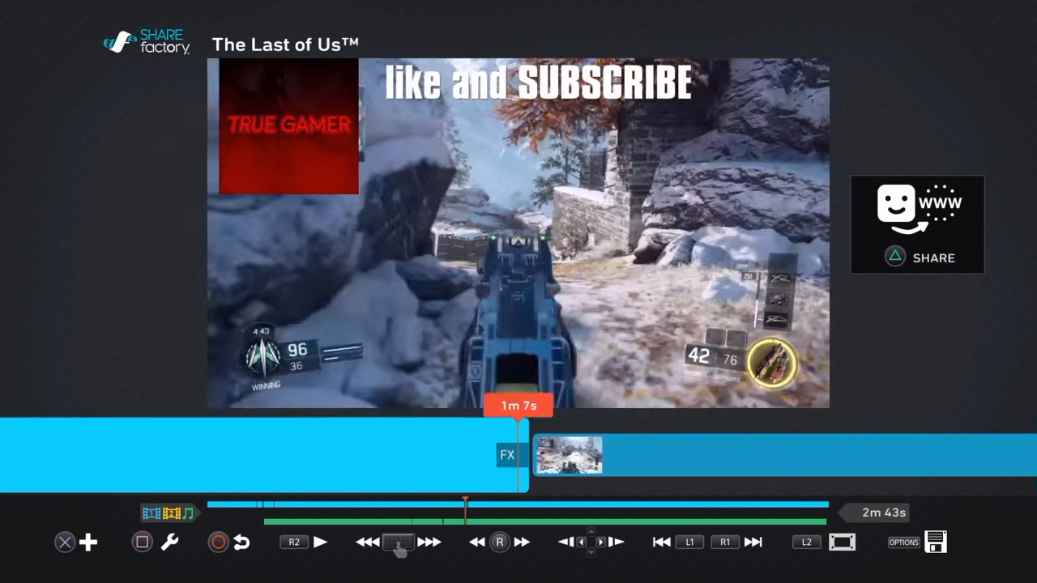
Play the preview to about 1m15s, pause on the victory scoreboard and bring up that clip's edit options.
left_click(320, 541)
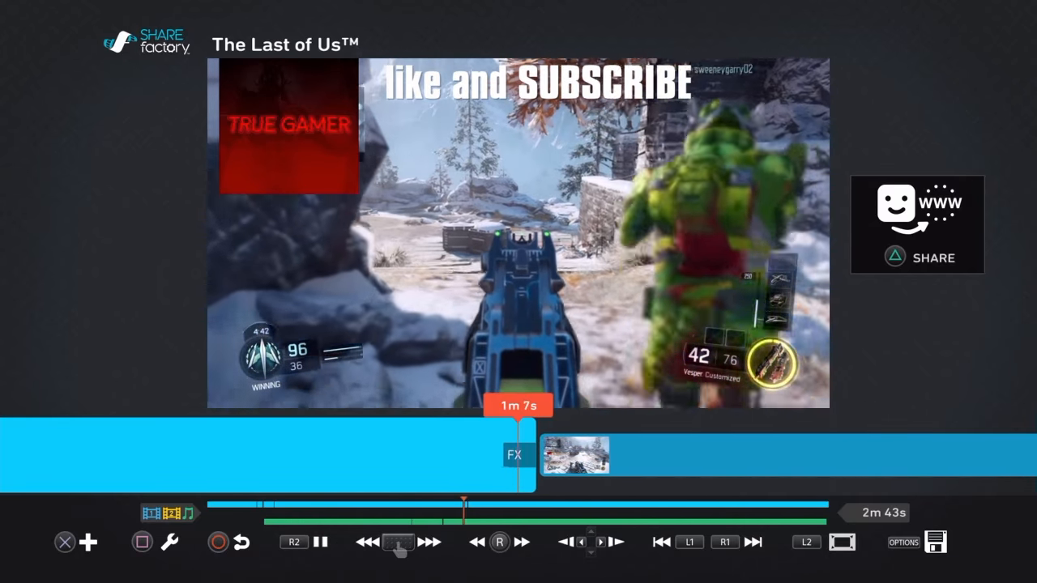
left_click(321, 542)
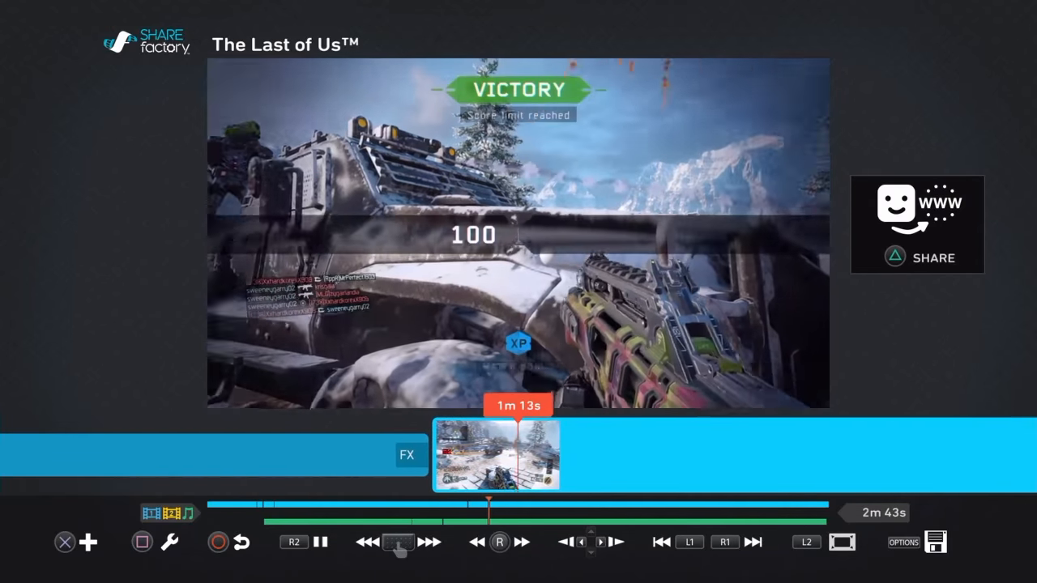
left_click(321, 542)
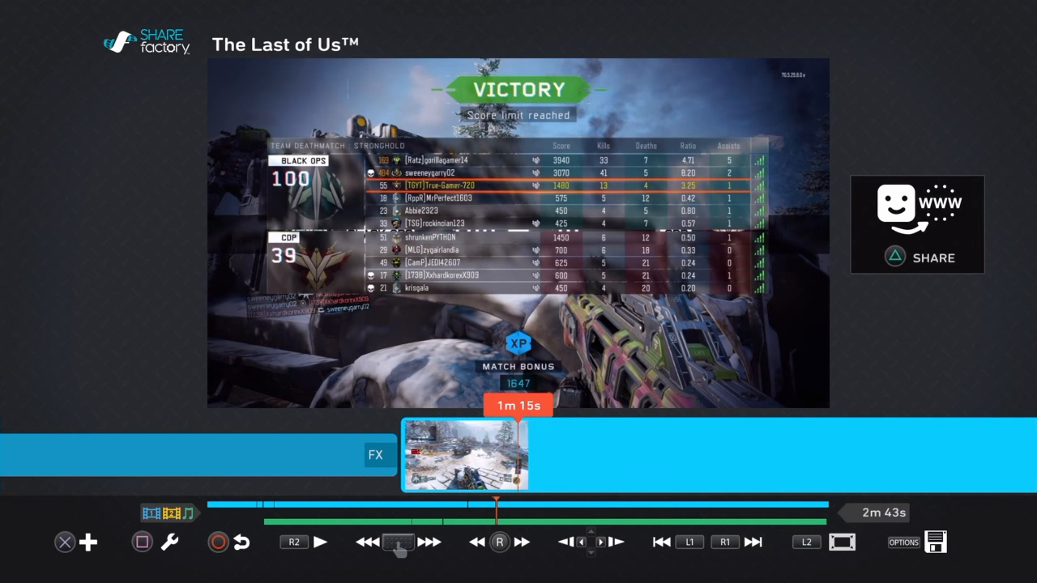
left_click(321, 541)
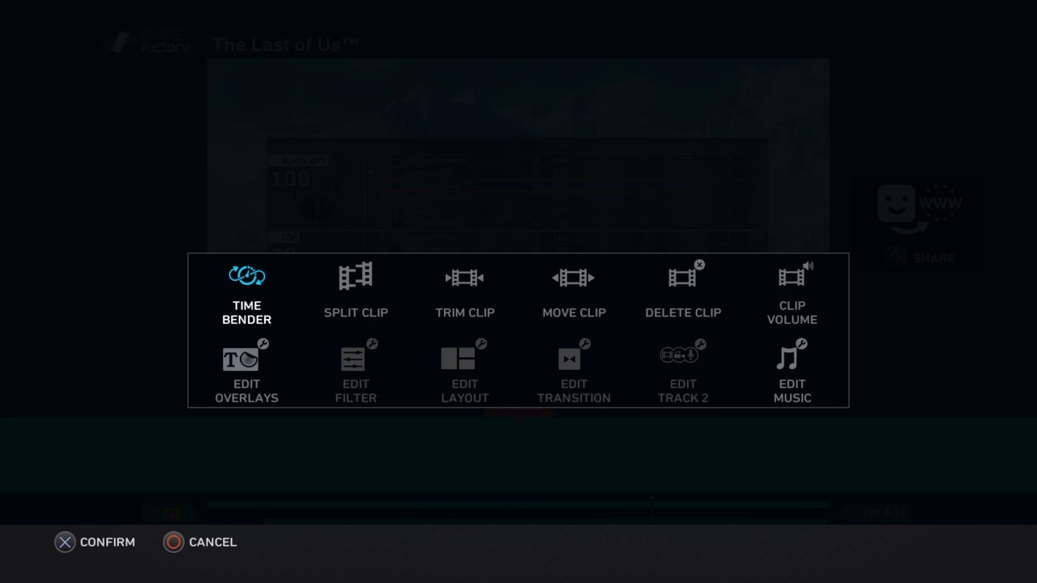
Apply Time Bender at 4x play speed to the victory clip, shortening the project to 2m42s.
left_click(247, 291)
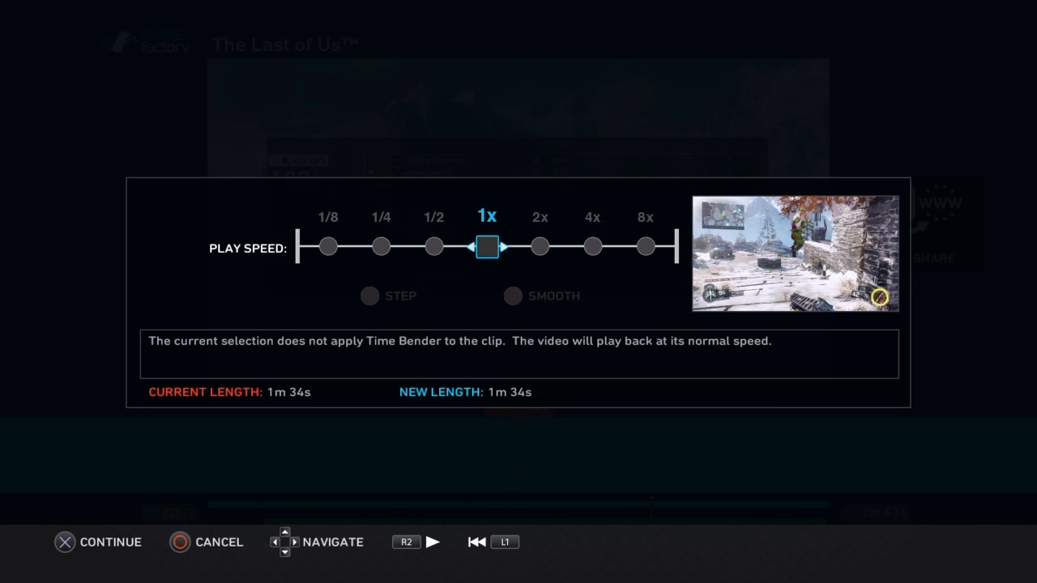
left_click(97, 541)
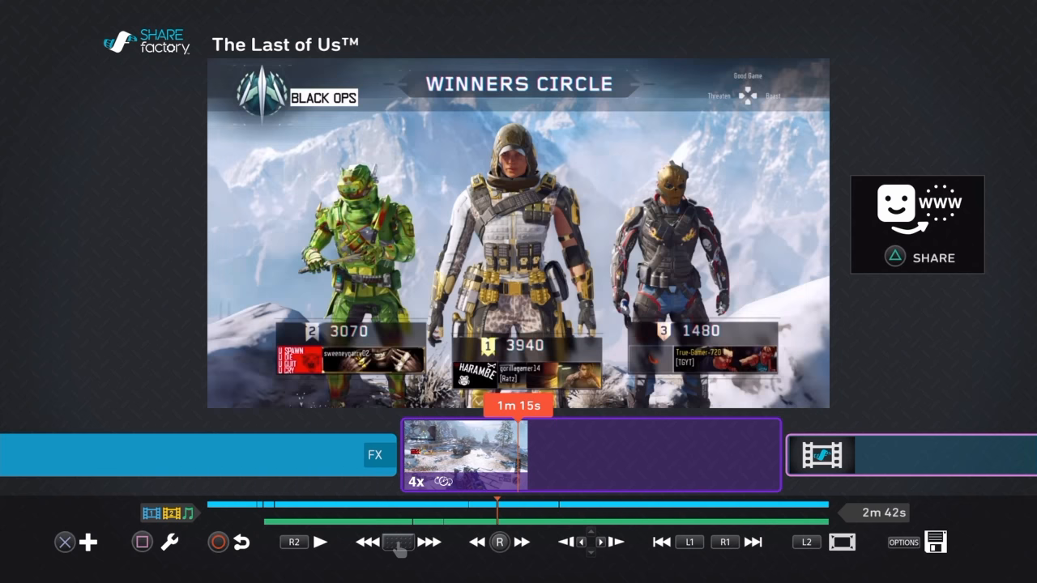
left_click(320, 542)
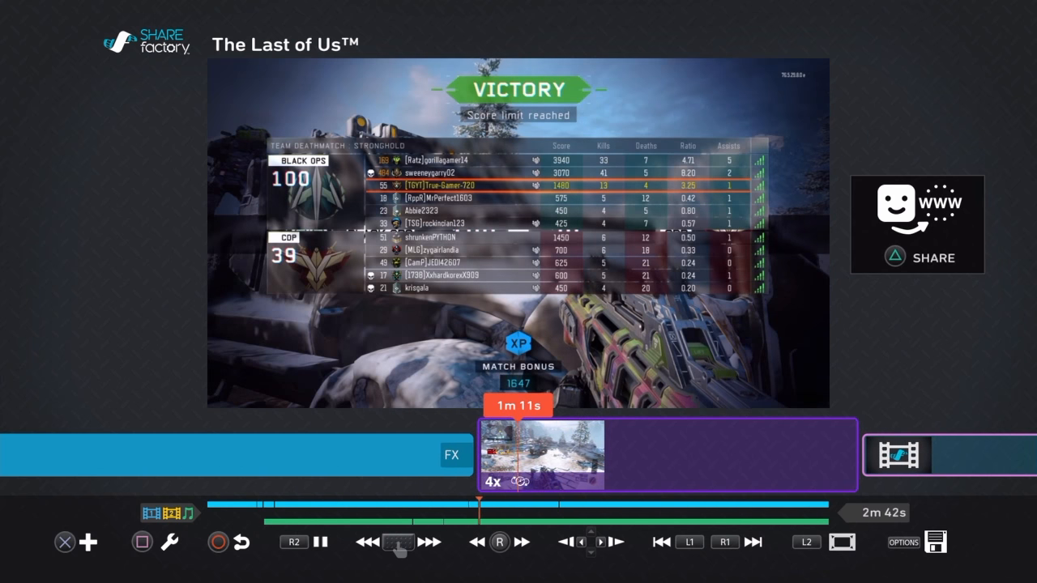